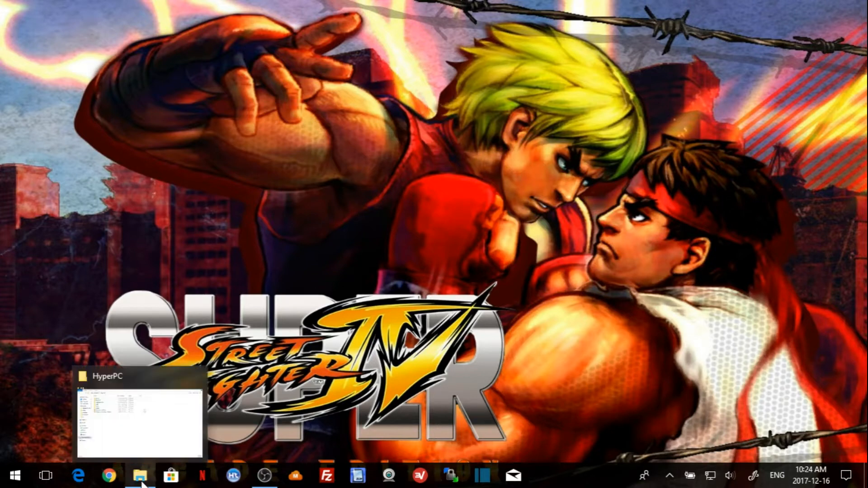
Step: Bring up the HyperPC folder window on H: and pick out its Roms folder
{"action": "left_click", "coordinate": [140, 475]}
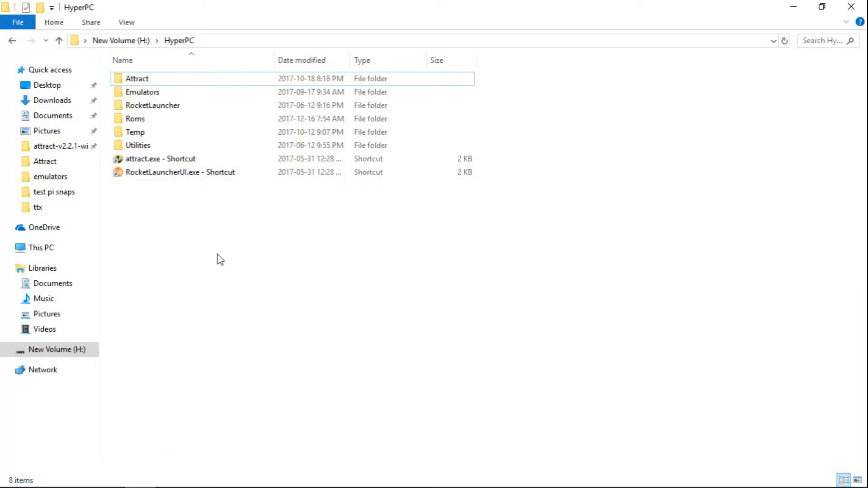
{"action": "mouse_move", "coordinate": [209, 234]}
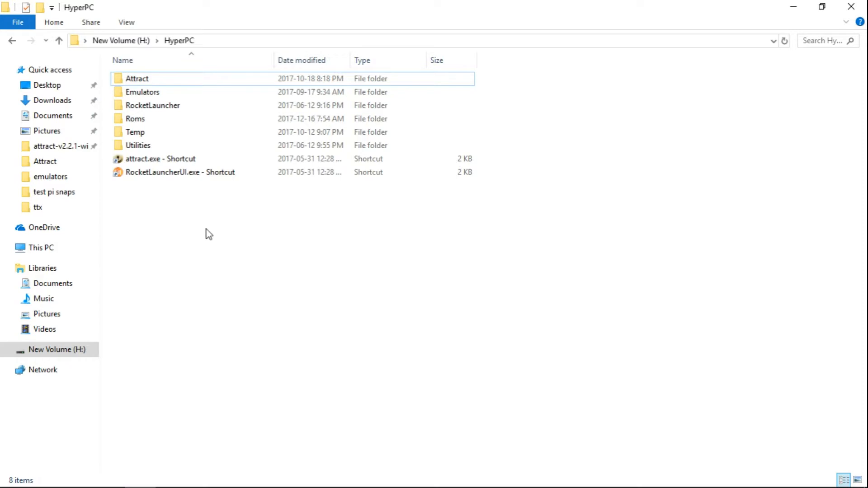
{"action": "mouse_move", "coordinate": [206, 231]}
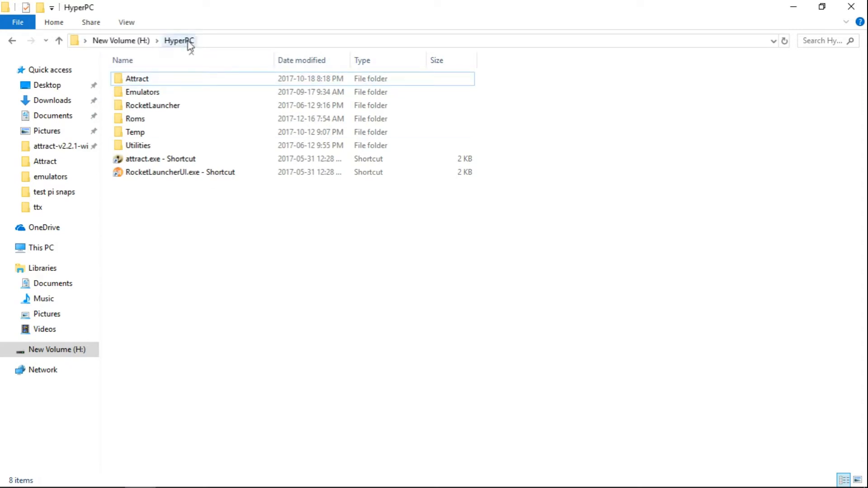
{"action": "left_click", "coordinate": [134, 119]}
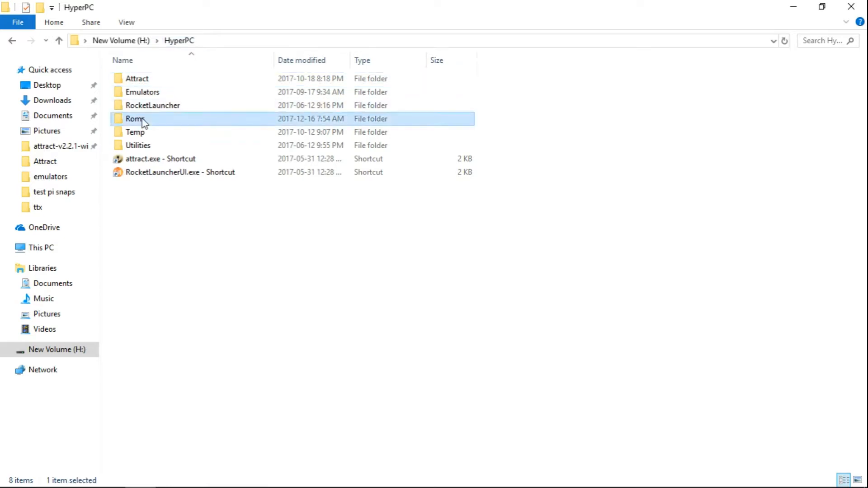
Step: Open Roms\ttx, listing the Type X game folders such as Street Fighter IV
{"action": "double_click", "coordinate": [135, 118]}
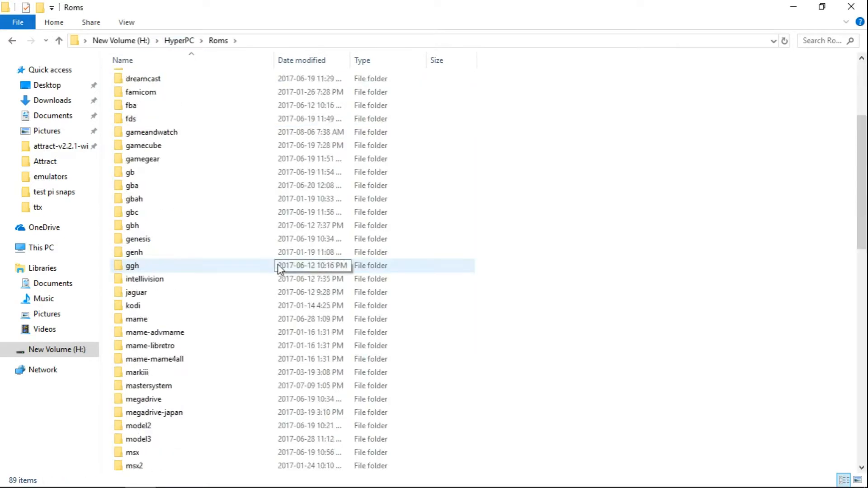
{"action": "scroll", "scroll_direction": "down", "scroll_amount": 3}
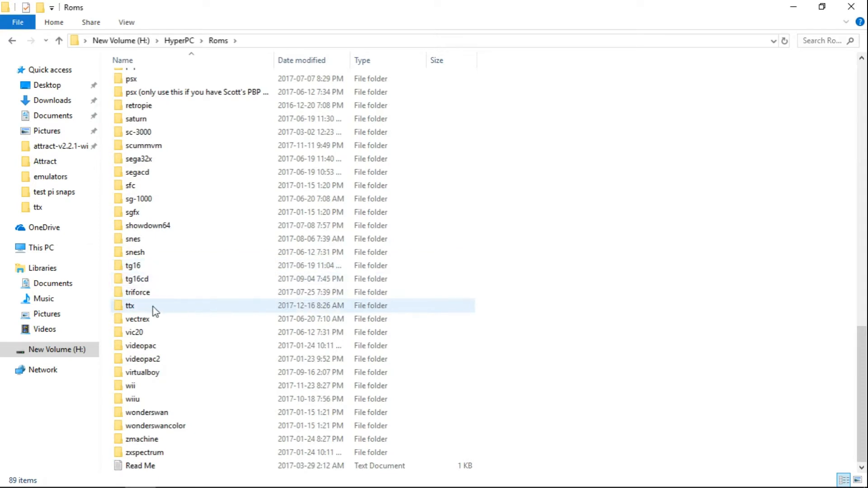
{"action": "double_click", "coordinate": [131, 305]}
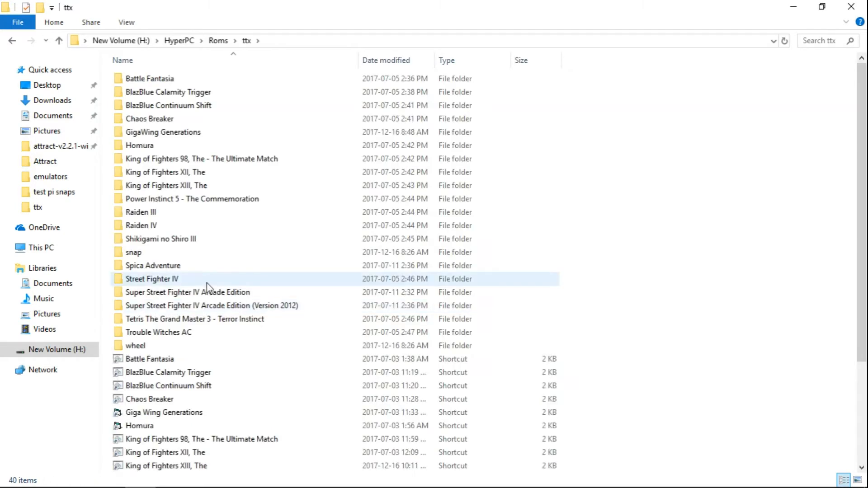
{"action": "left_click", "coordinate": [133, 252]}
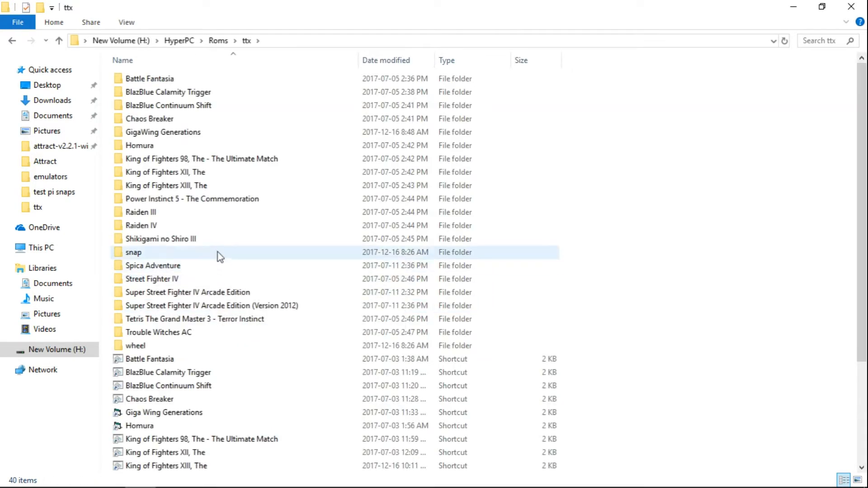
{"action": "left_click", "coordinate": [164, 172]}
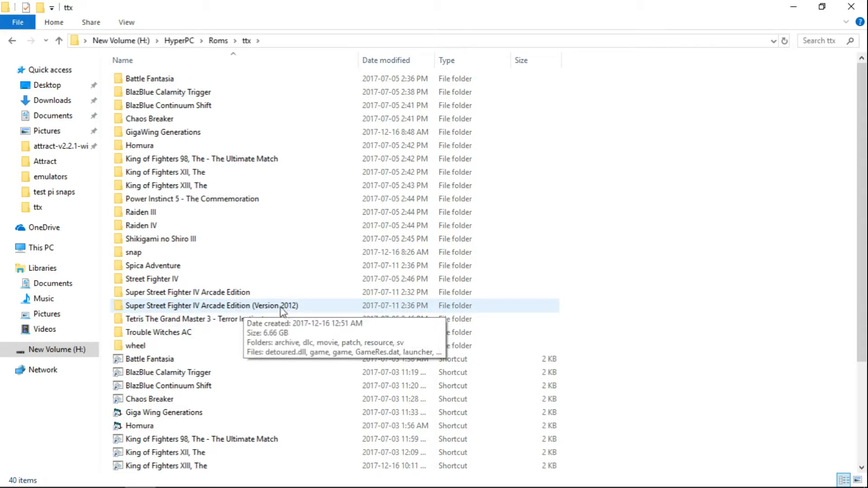
Step: Open the Super Street Fighter IV Arcade Edition (Version 2012) folder and select typex_config
{"action": "double_click", "coordinate": [212, 305]}
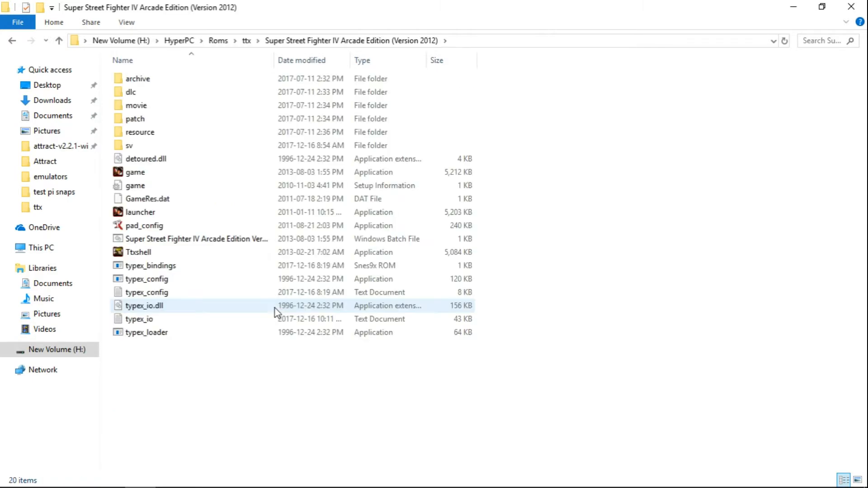
{"action": "left_click", "coordinate": [148, 279]}
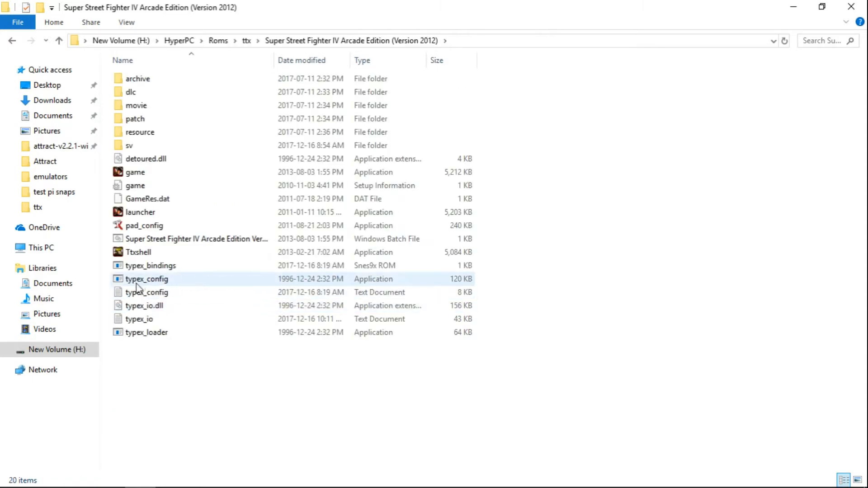
{"action": "mouse_move", "coordinate": [156, 285]}
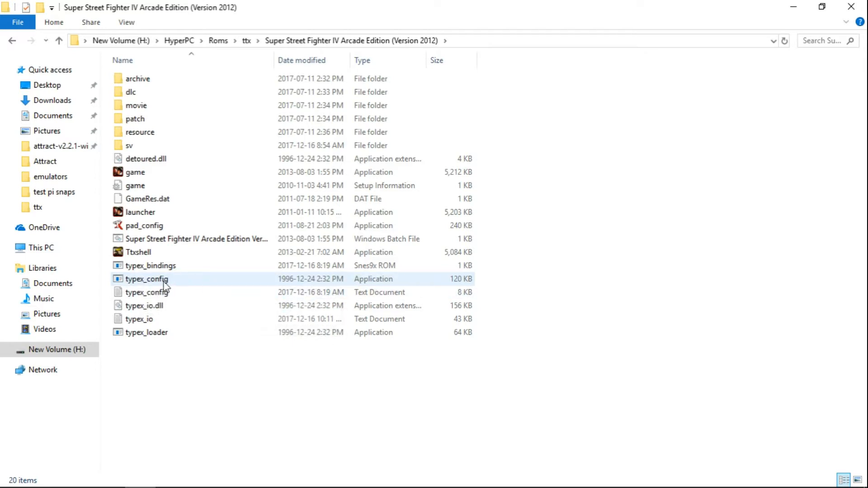
{"action": "mouse_move", "coordinate": [148, 278]}
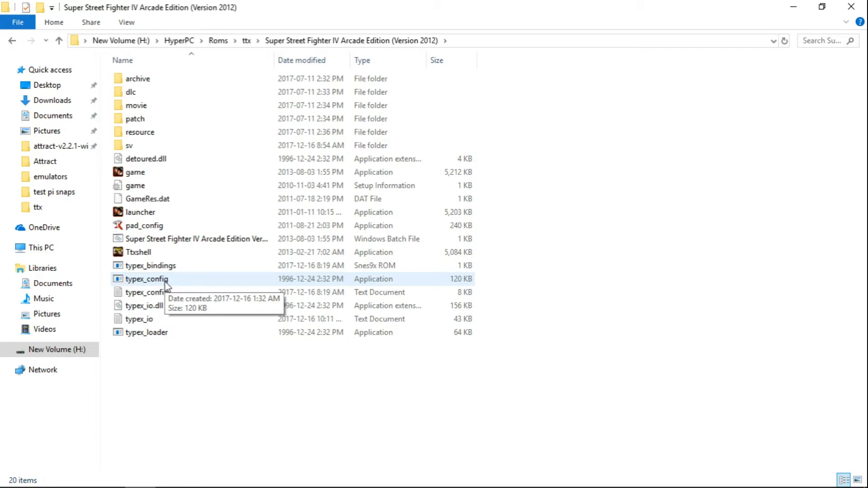
{"action": "left_click", "coordinate": [146, 278]}
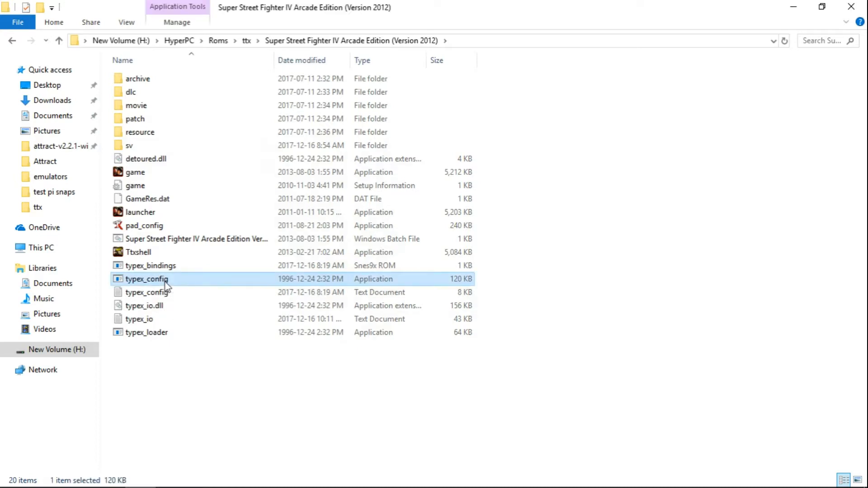
Step: Run typex_config answering n to the panel prompts, bind P1 controls, skip P2 and let it exit
{"action": "double_click", "coordinate": [146, 278]}
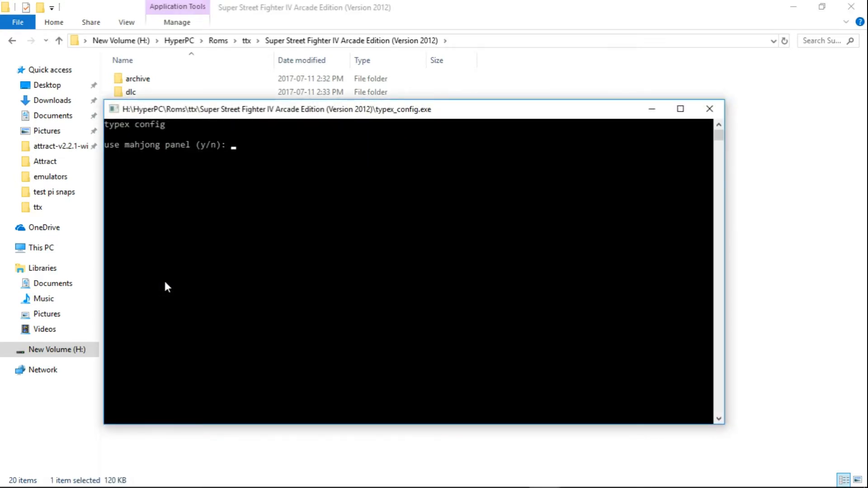
{"action": "type", "text": "n"}
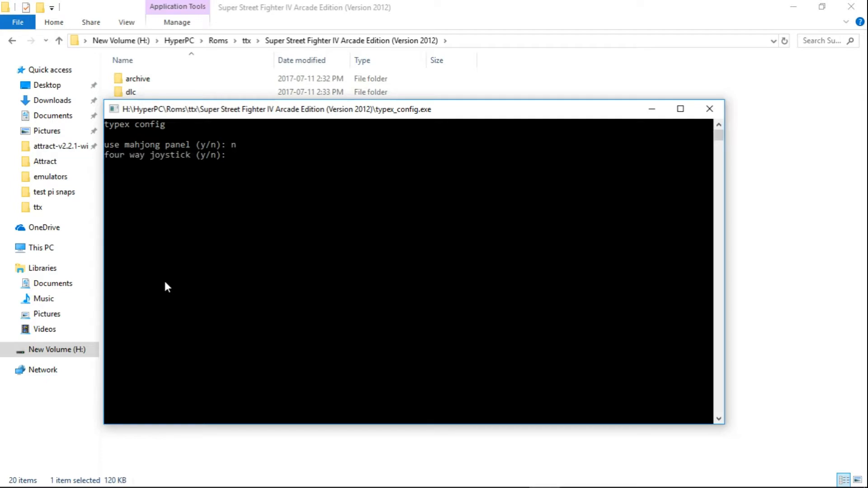
{"action": "type", "text": "n"}
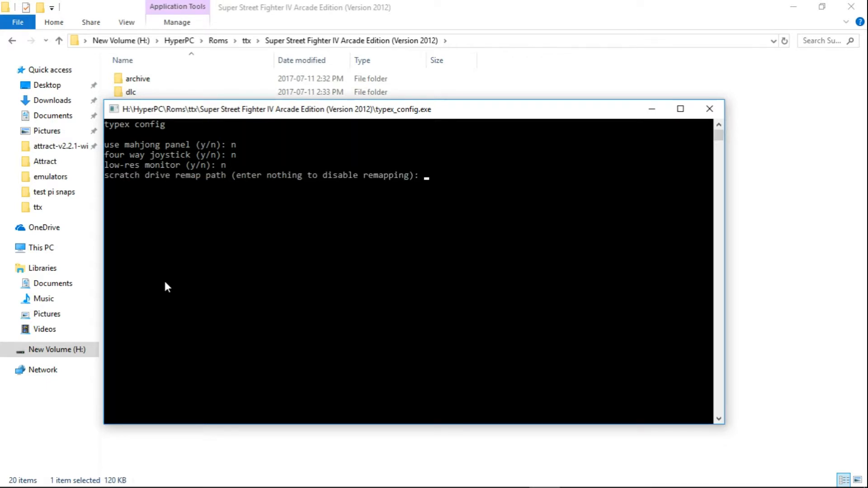
{"action": "key", "text": "enter"}
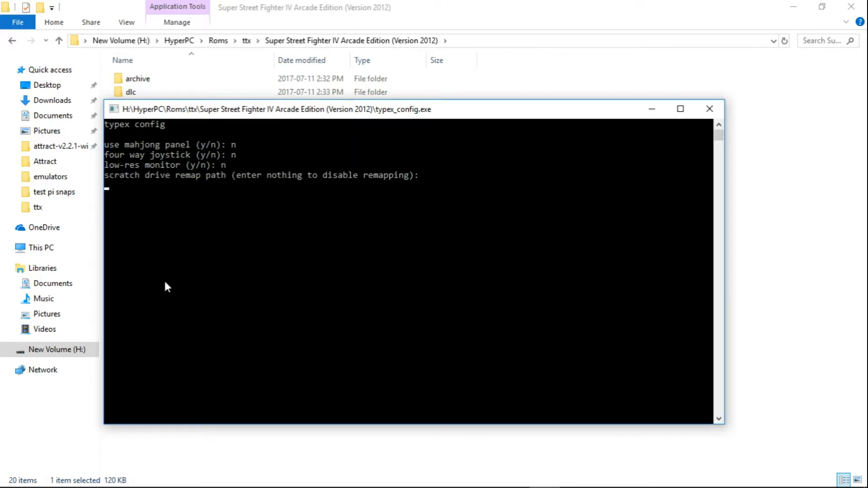
{"action": "key", "text": "enter"}
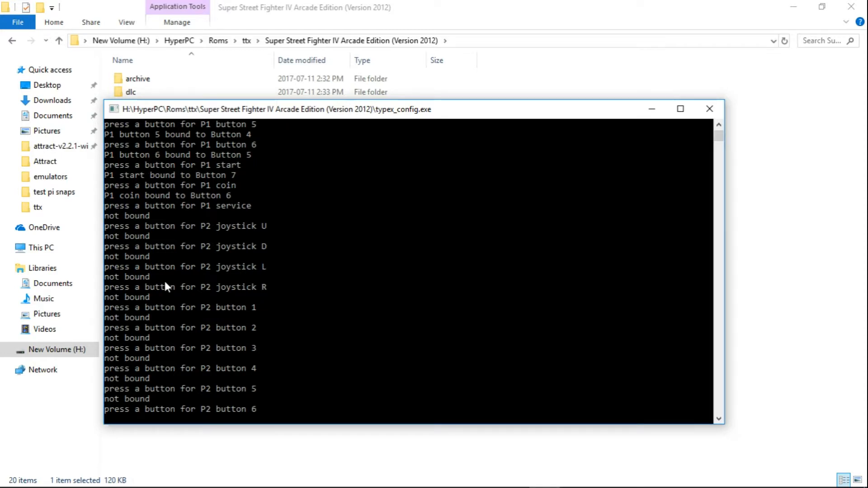
{"action": "key", "text": "Enter"}
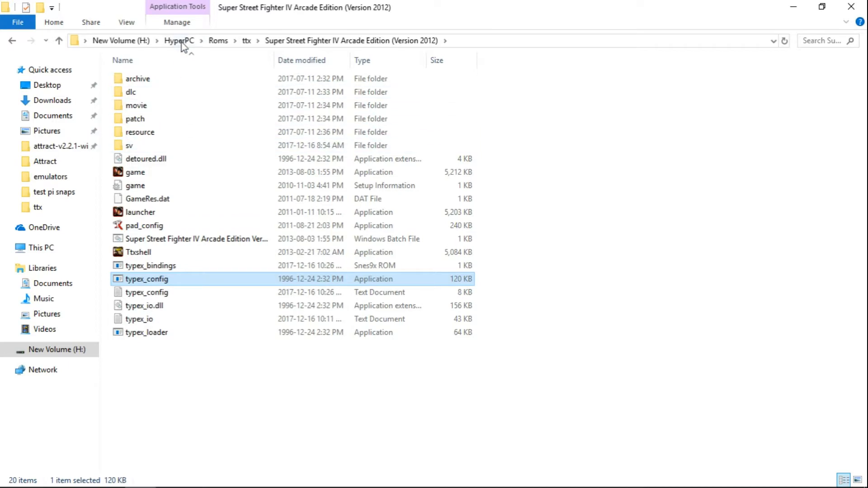
Step: Go up to HyperPC and launch Attract-Mode to start Super Street Fighter IV Arcade Edition
{"action": "left_click", "coordinate": [179, 41]}
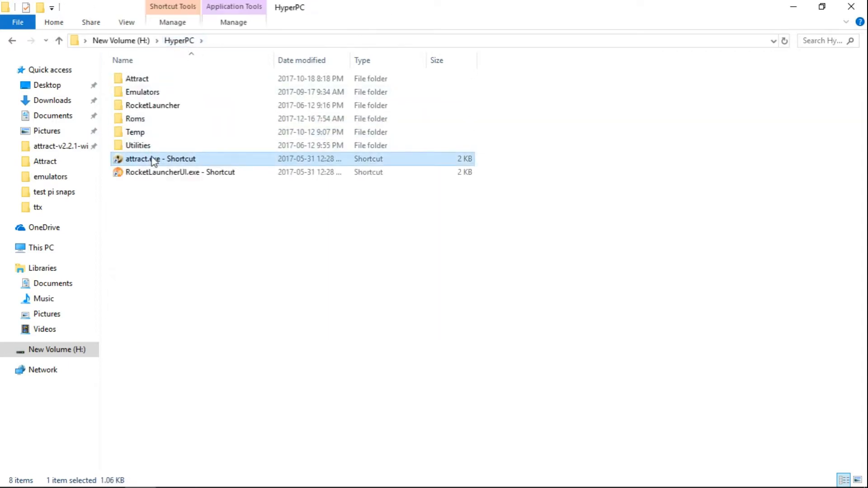
{"action": "double_click", "coordinate": [161, 159]}
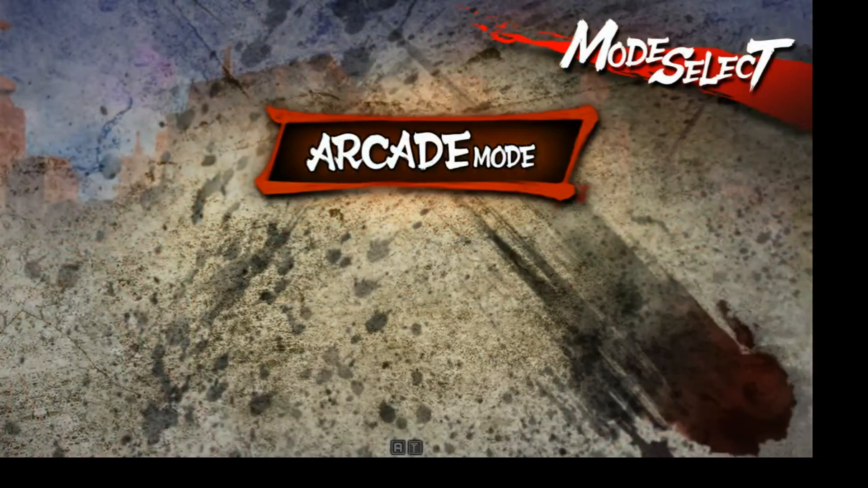
Step: Choose Arcade Mode and move the P1 cursor around Character Select with the joystick
{"action": "left_click", "coordinate": [423, 155]}
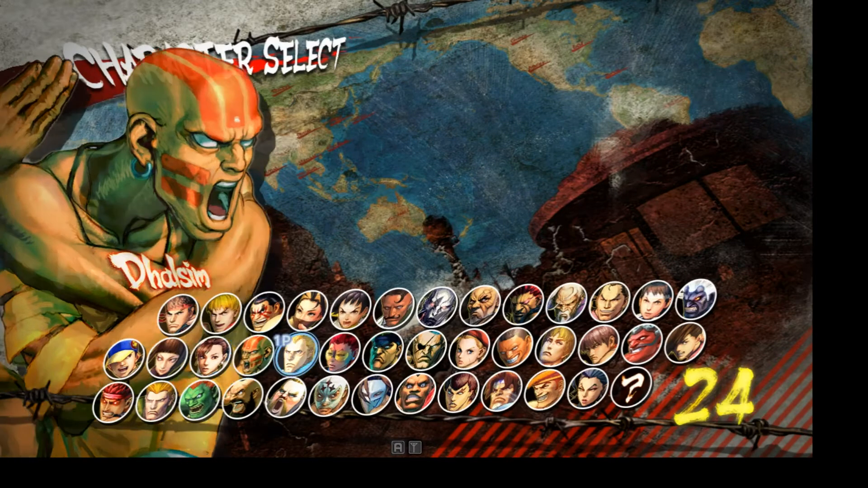
{"action": "left_click", "coordinate": [219, 307]}
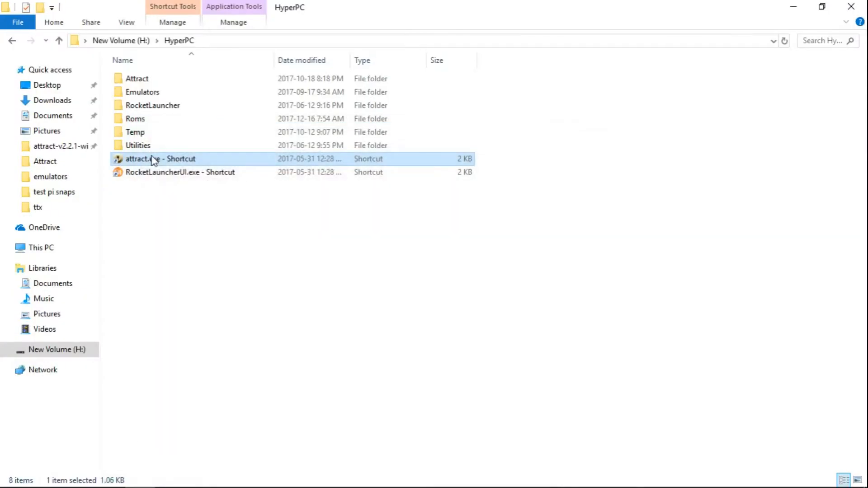
{"action": "mouse_move", "coordinate": [146, 92]}
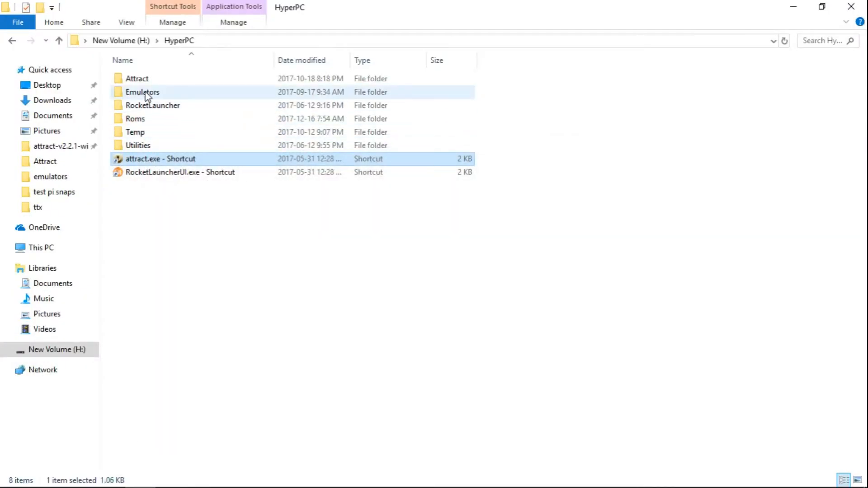
Step: Open Roms\ttx\King of Fighters XII, The and start its typex_config tool
{"action": "double_click", "coordinate": [135, 118]}
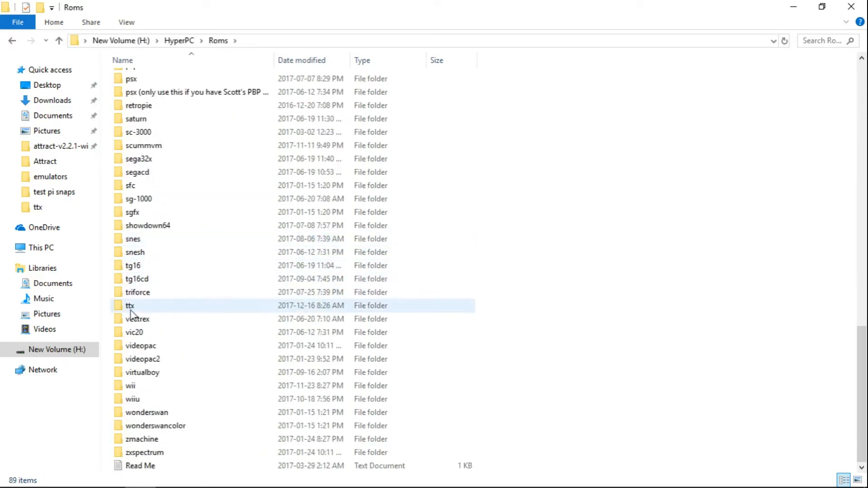
{"action": "double_click", "coordinate": [129, 305]}
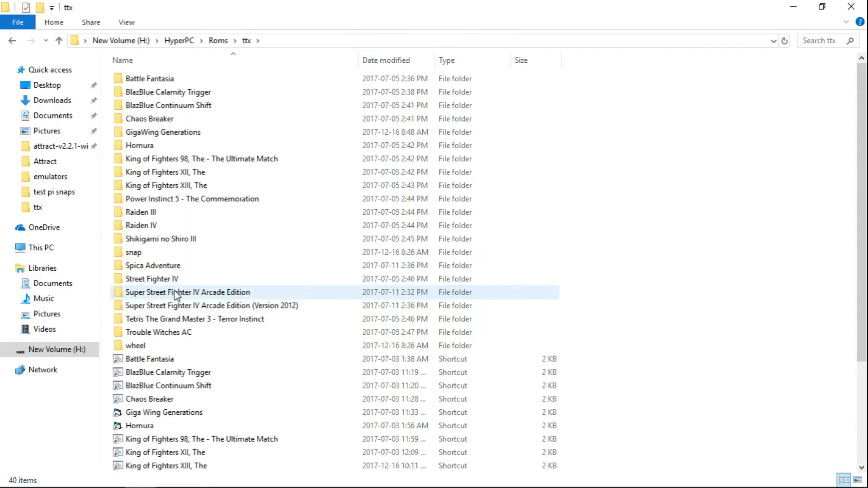
{"action": "double_click", "coordinate": [164, 172]}
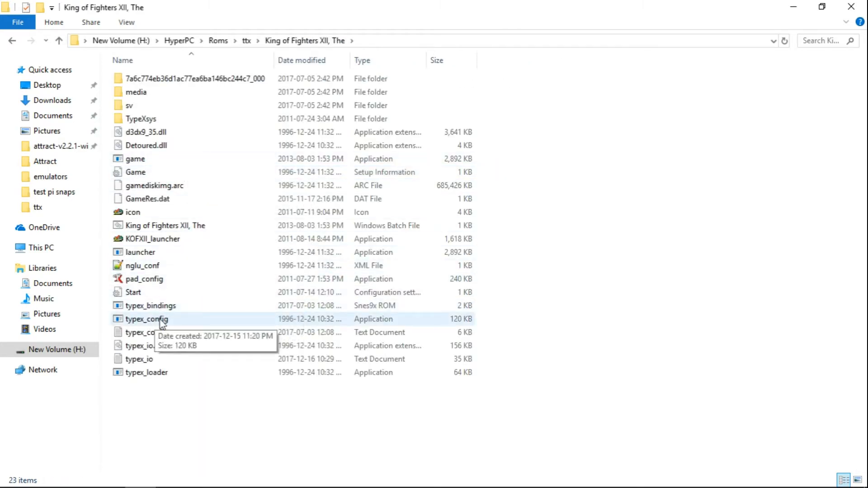
{"action": "double_click", "coordinate": [147, 319]}
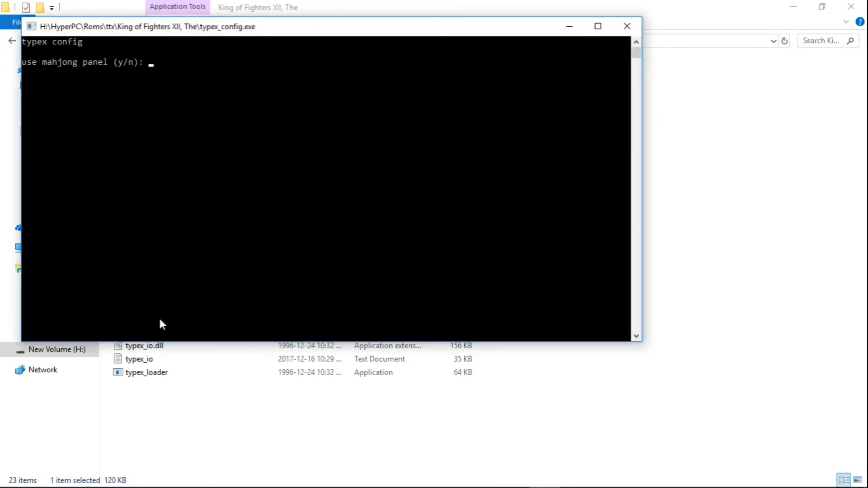
Step: Answer n to mahjong and joystick prompts, bind P1 to hat switch and buttons 1–6, skip P2, close
{"action": "type", "text": "n"}
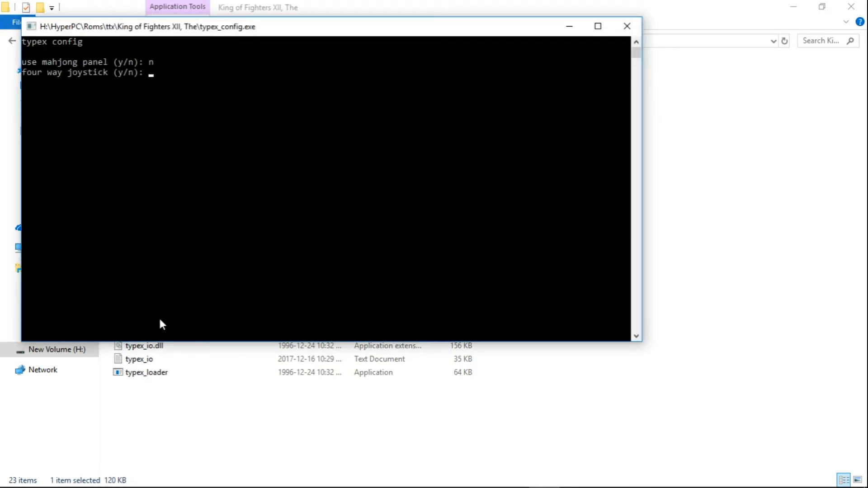
{"action": "type", "text": "n"}
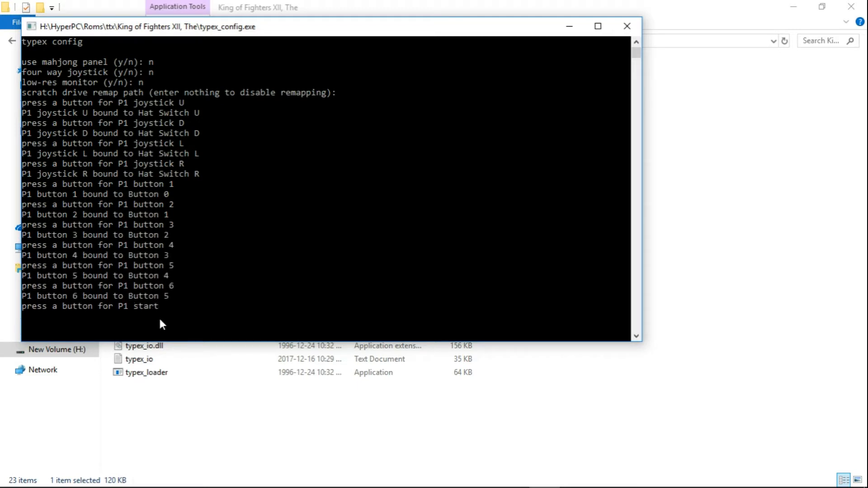
{"action": "key", "text": "enter"}
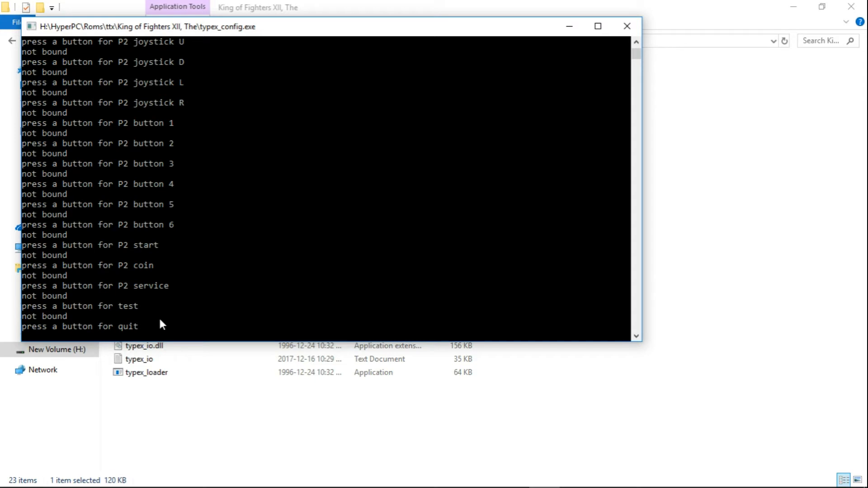
{"action": "left_click", "coordinate": [625, 27]}
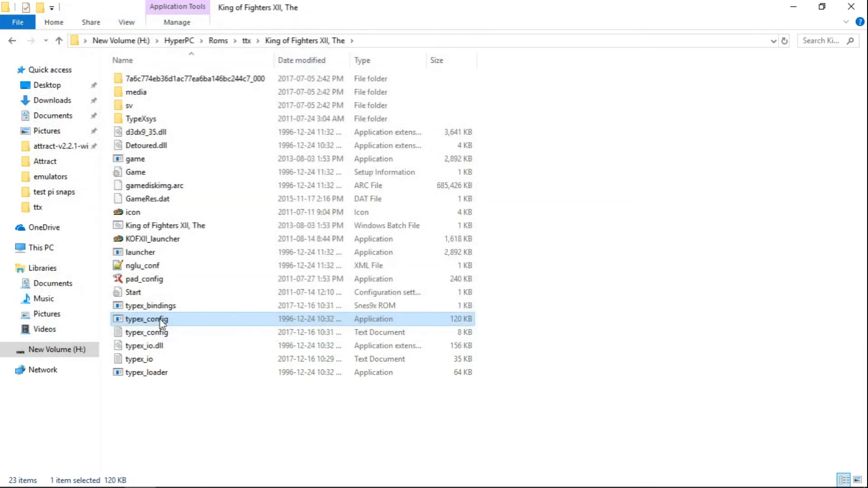
Step: Go up to HyperPC and launch Attract-Mode to start The King of Fighters XII
{"action": "left_click", "coordinate": [179, 40]}
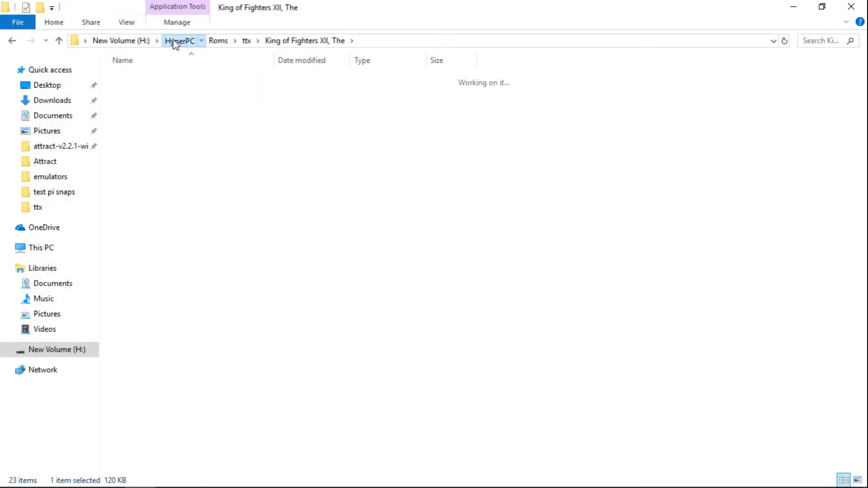
{"action": "left_click", "coordinate": [180, 41]}
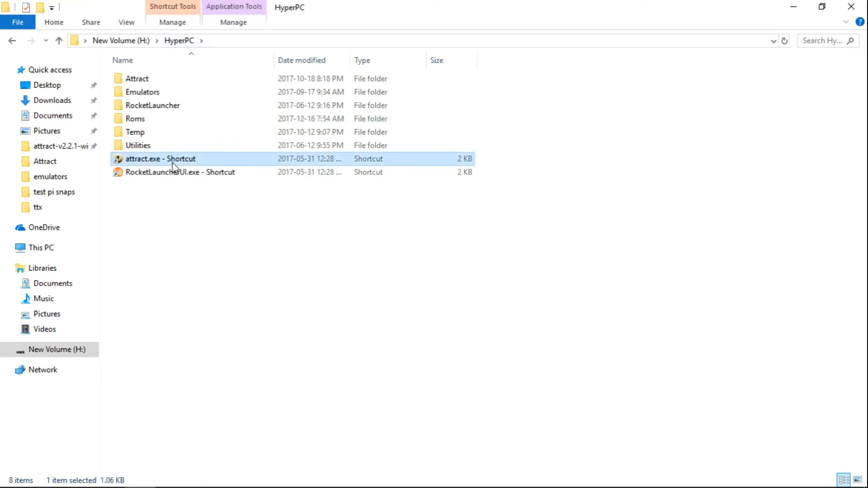
{"action": "double_click", "coordinate": [161, 159]}
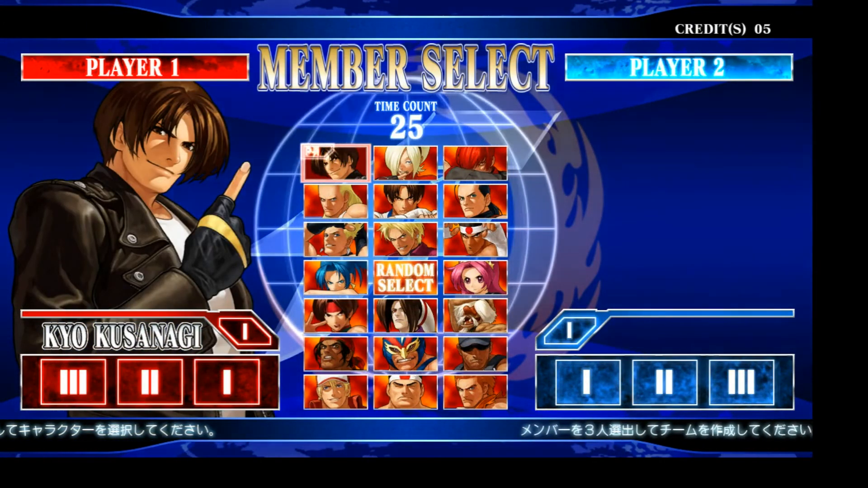
Step: On Member Select, move player 1's cursor from Kyo Kusanagi to Ralf Jones with the joystick
{"action": "left_click", "coordinate": [334, 354]}
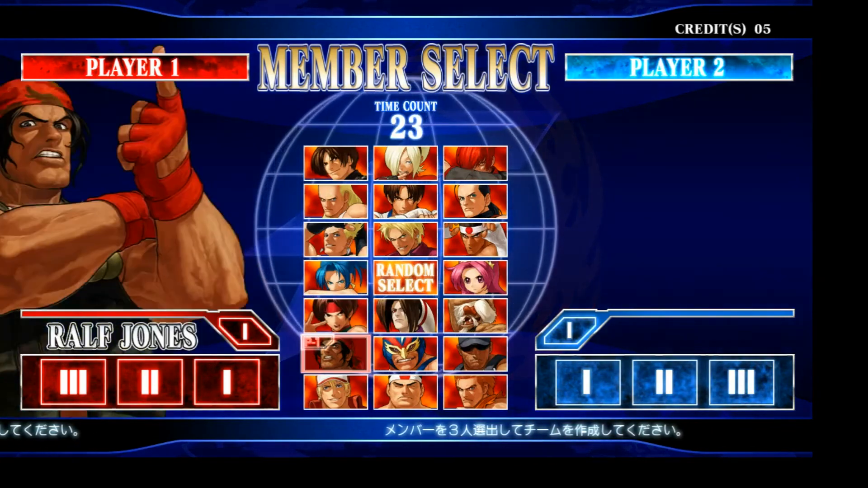